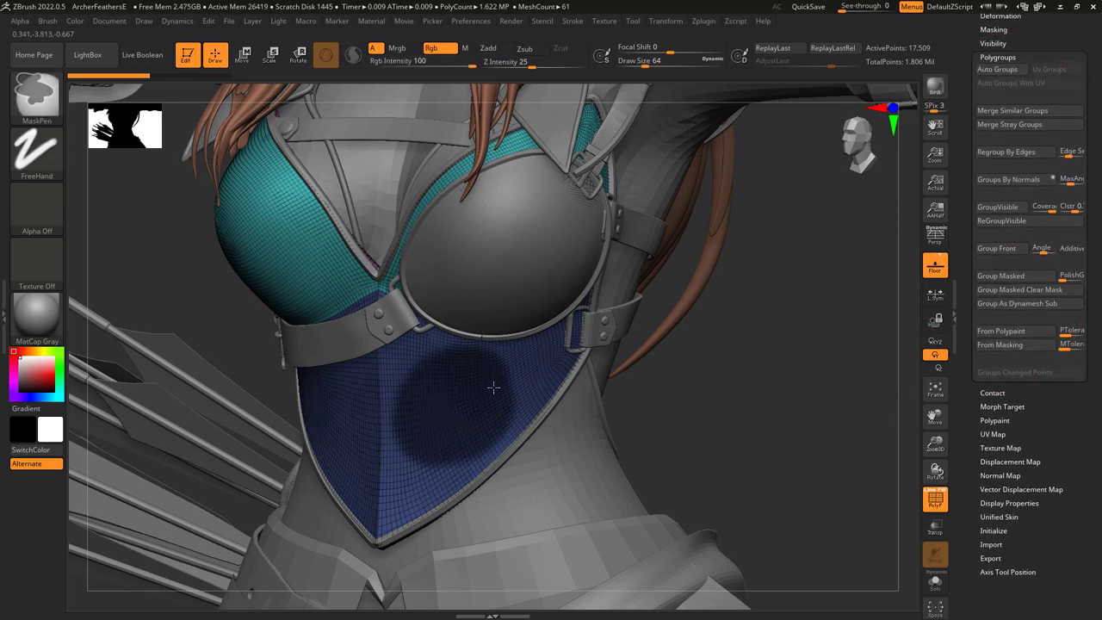
Turn the masked chest-armour patch into a new polygroup with Ctrl+W, clearing the mask.
click(1016, 303)
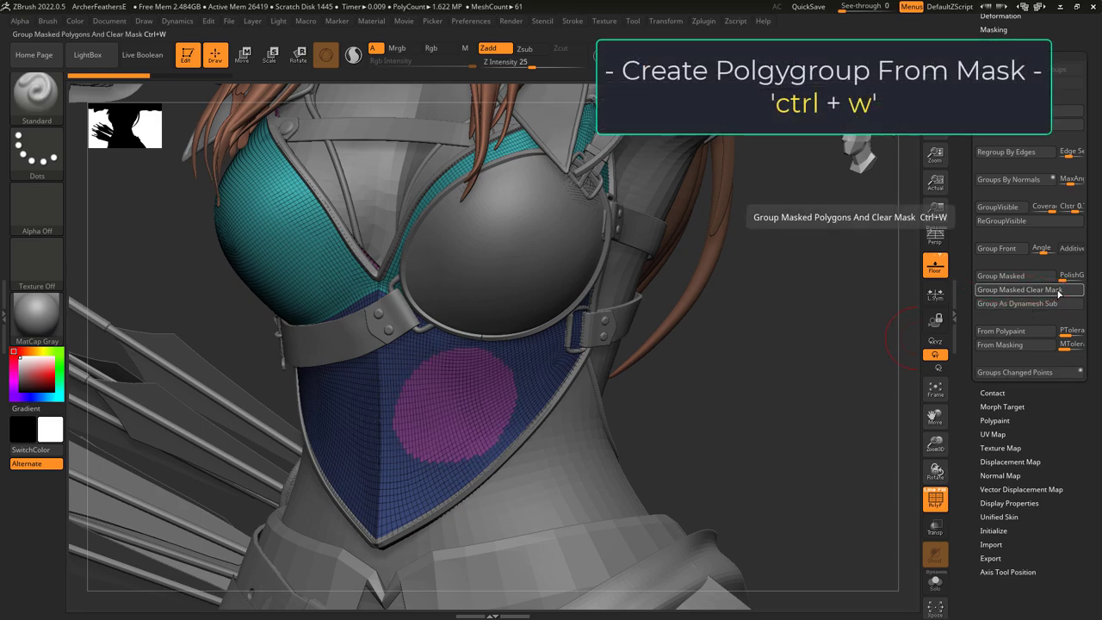
key(ctrl+w)
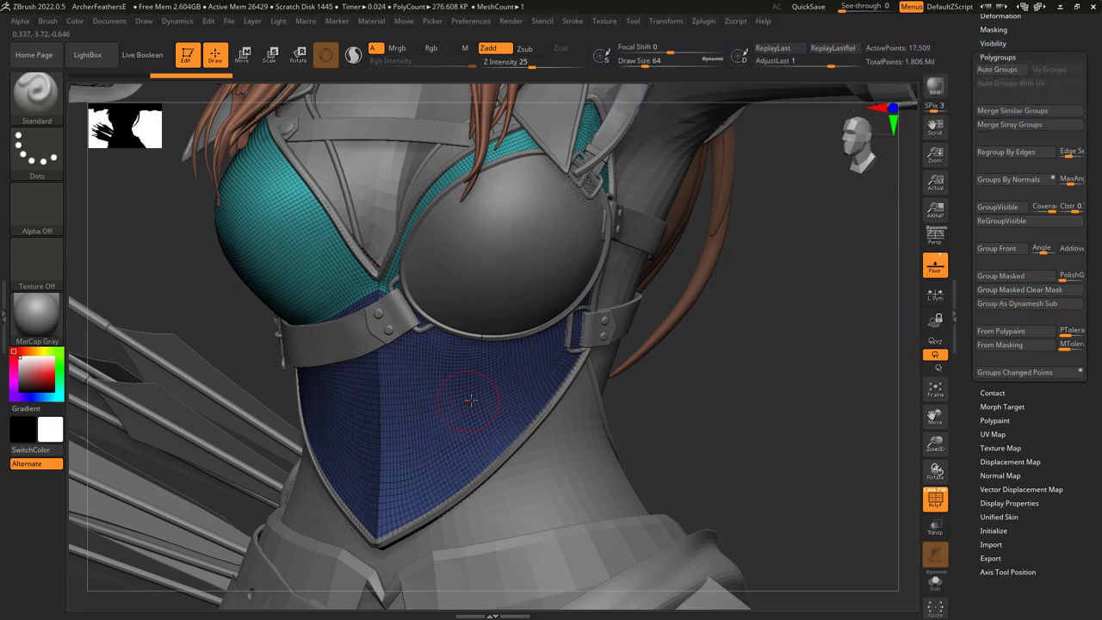
click(1019, 289)
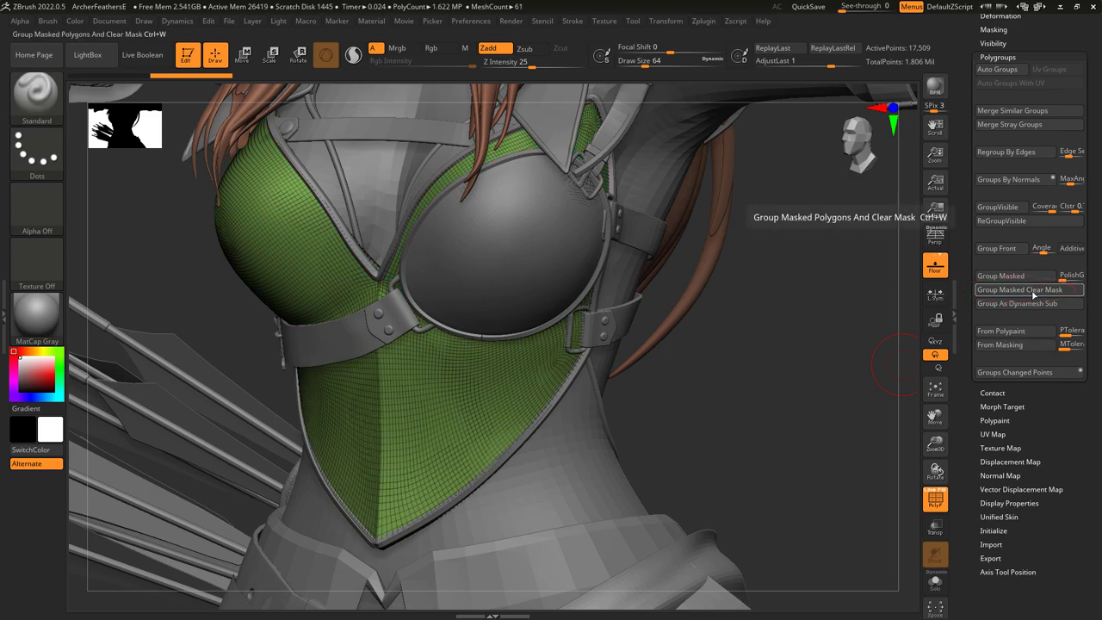
click(1014, 275)
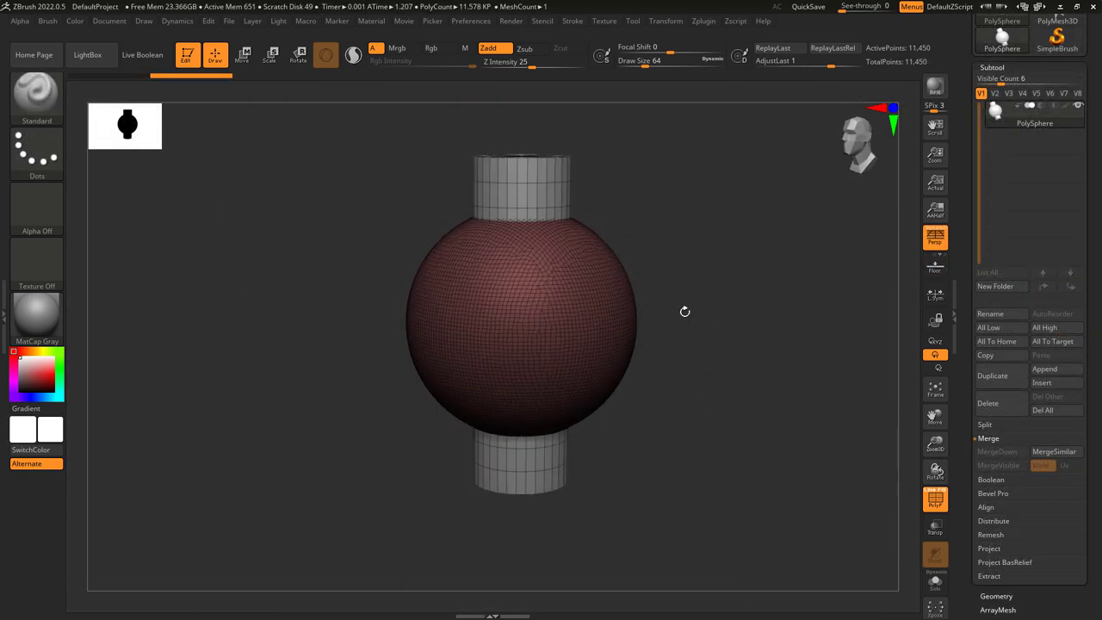
click(995, 303)
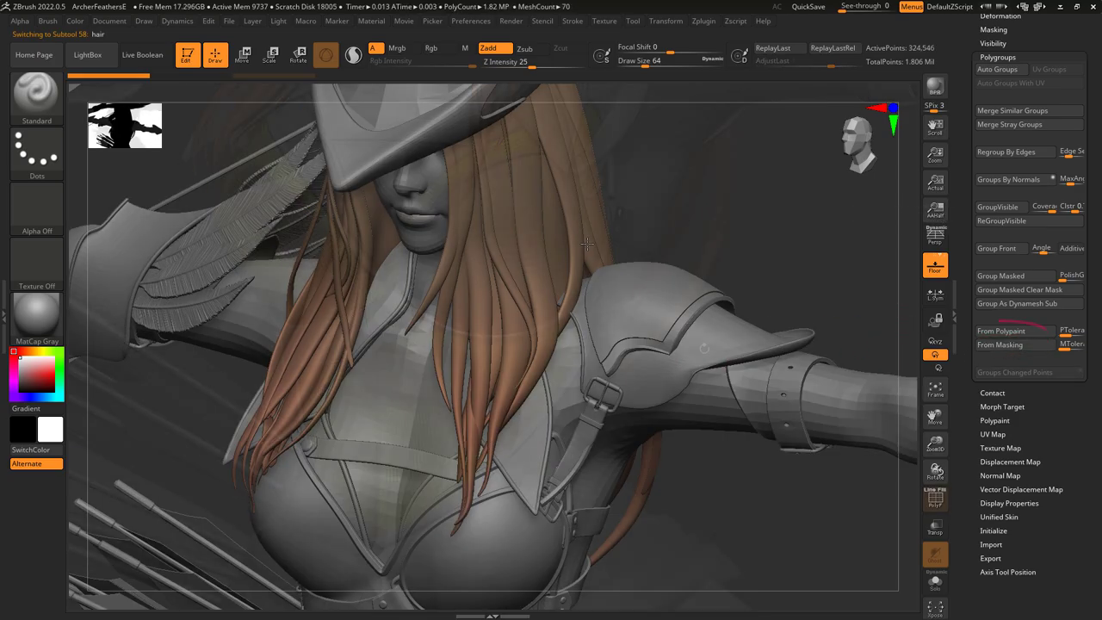
Orbit around the hair to inspect its colour-based polygroups from behind.
drag(430, 258, 533, 361)
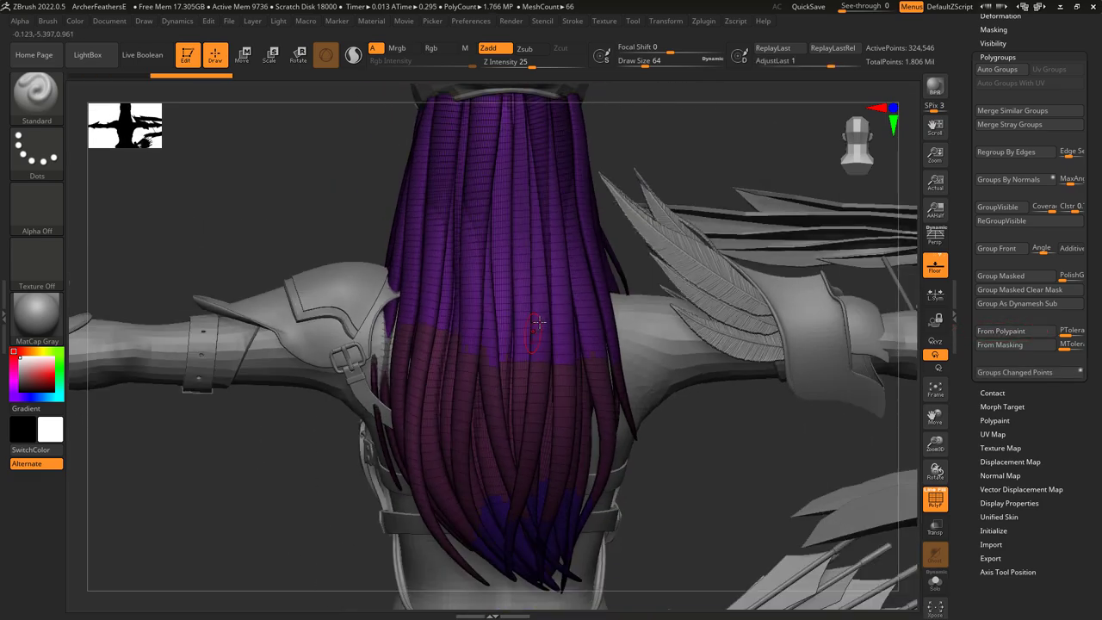
drag(542, 324, 496, 301)
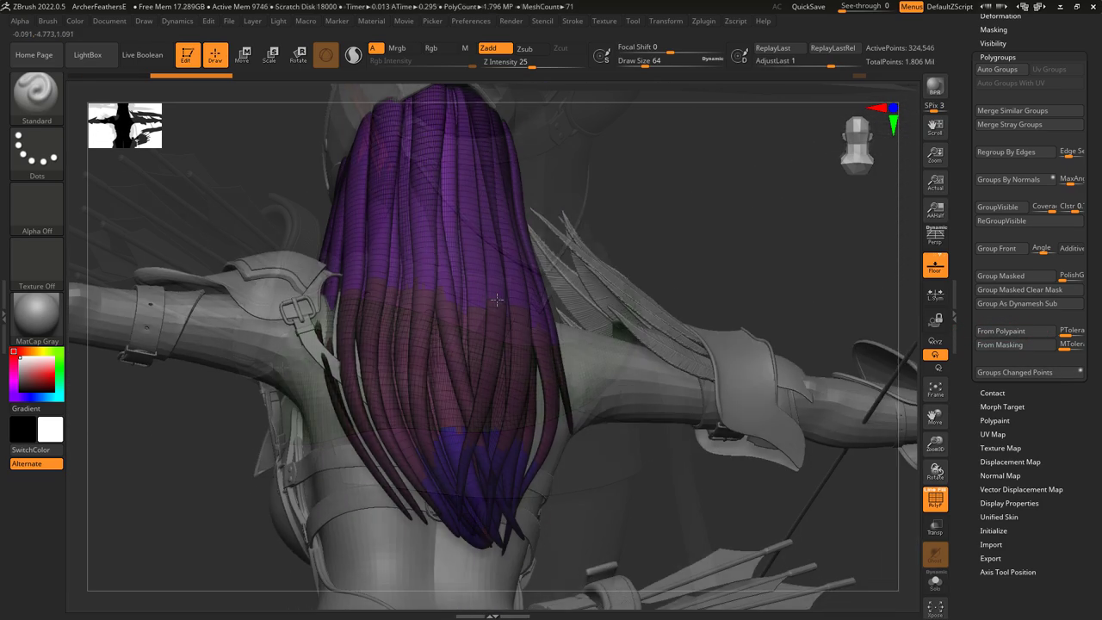
click(1014, 372)
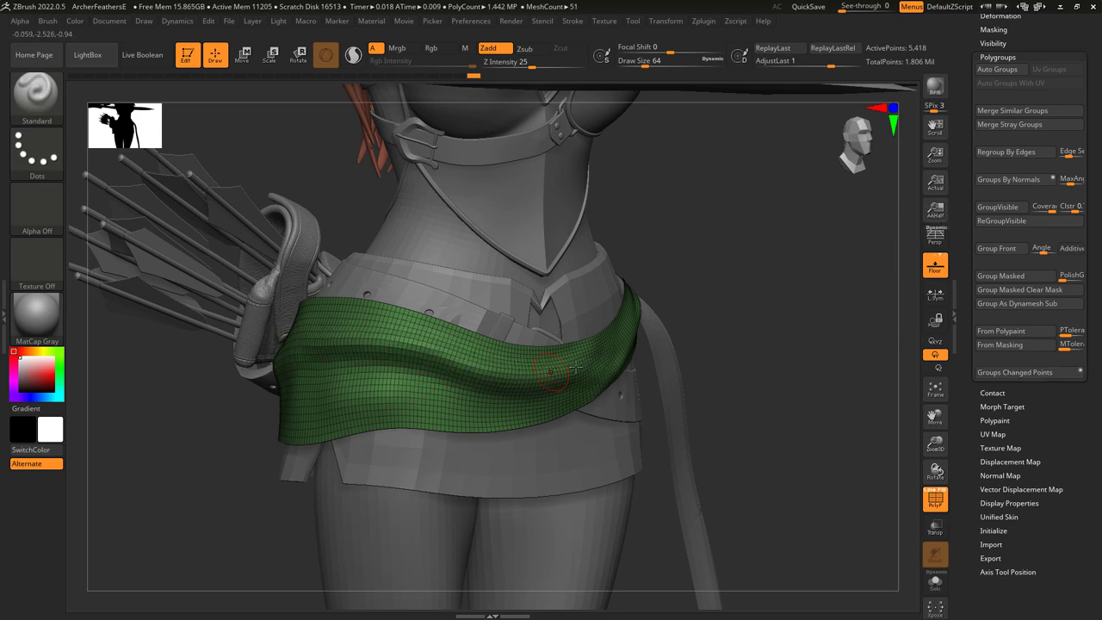
Select the waist sash subtool, displayed as one green polygroup.
click(462, 72)
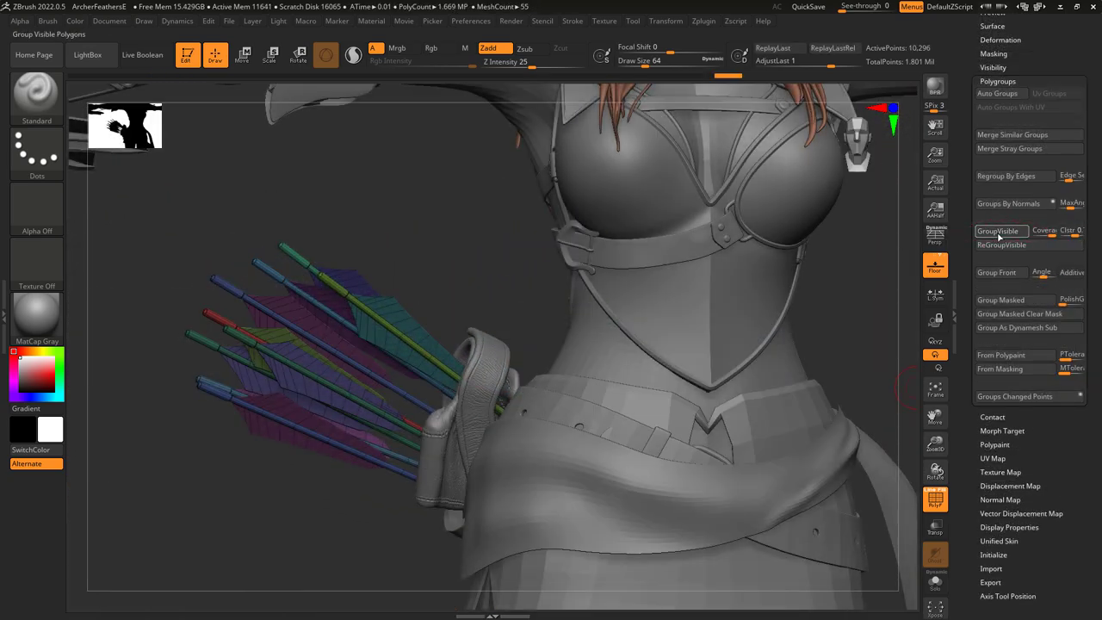
Regroup the visible quiver arrows into new polygroups with GroupVisible.
click(1002, 245)
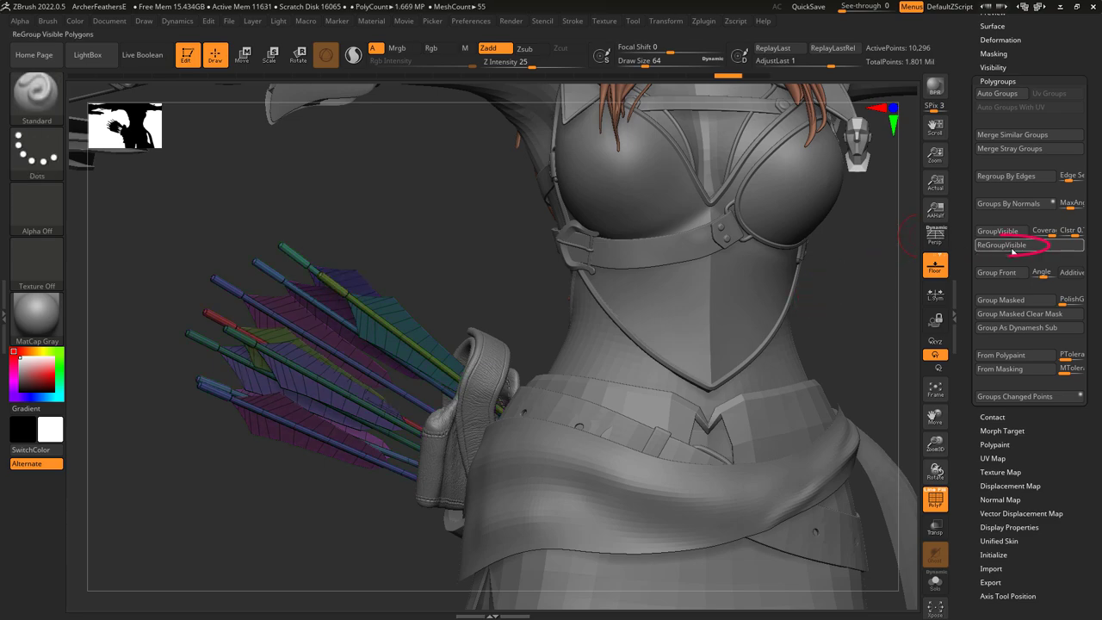
click(1006, 245)
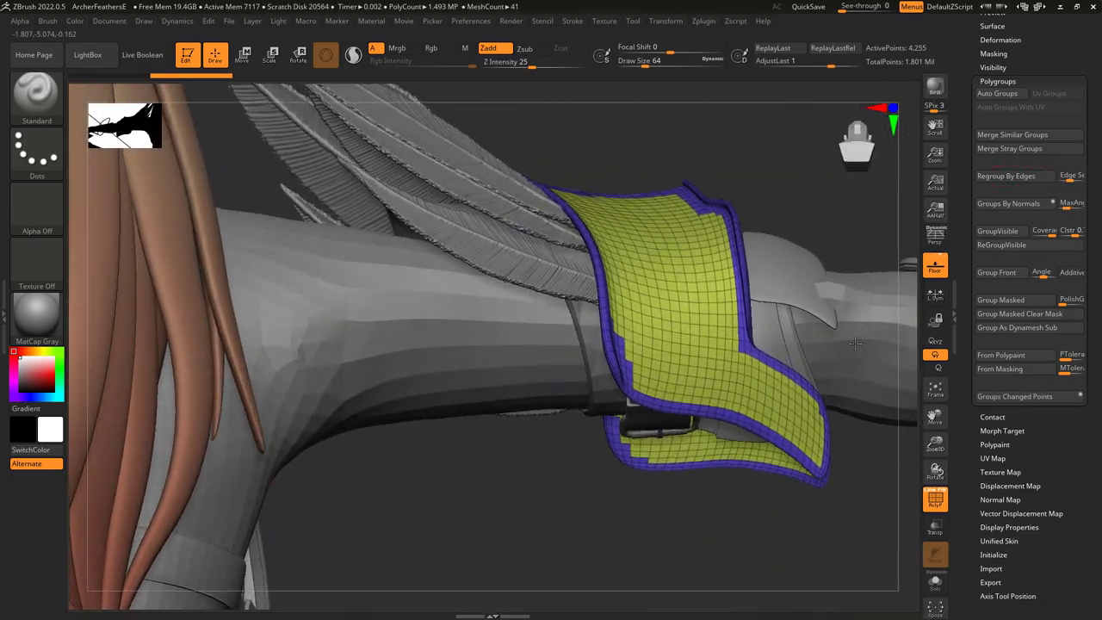
Regroup the shoulder pad's polygons by its border edges.
click(1005, 175)
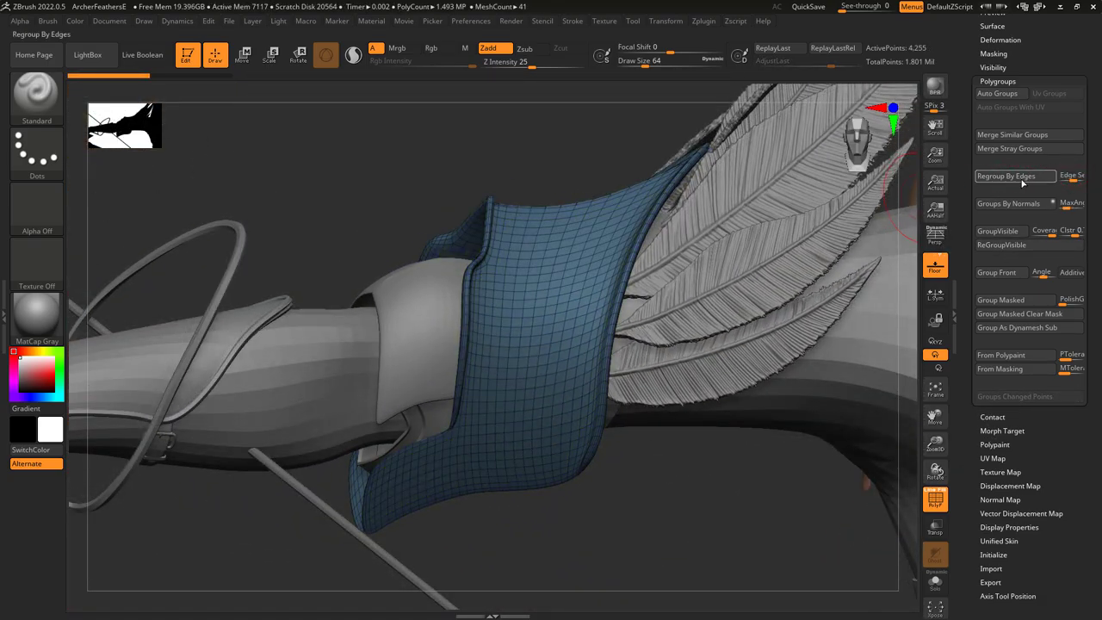
click(1009, 203)
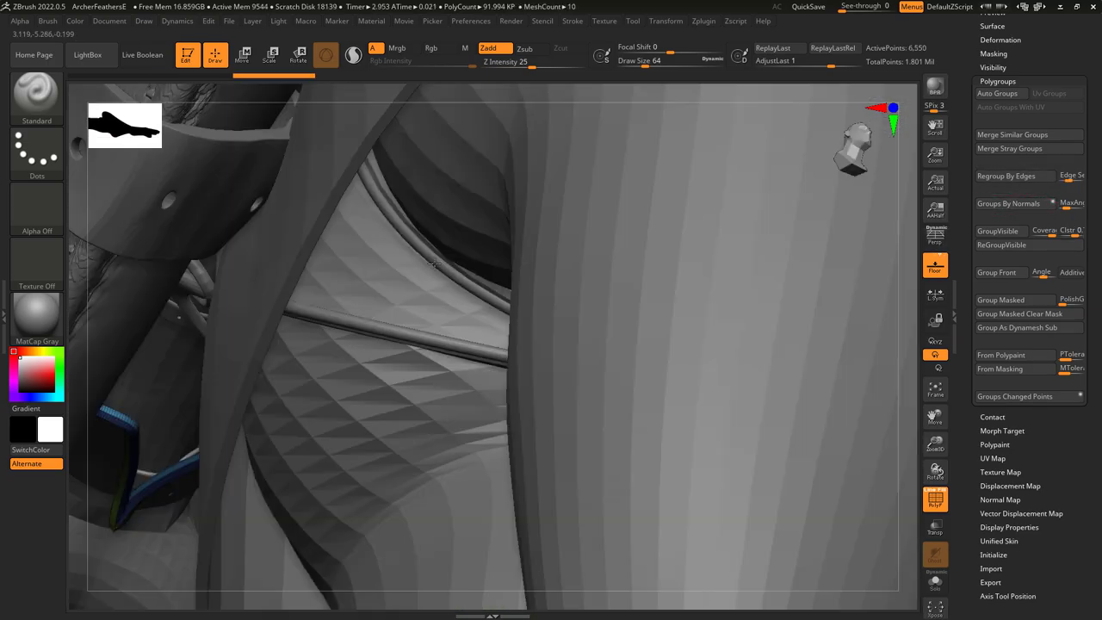
Adjust the Max Angle Tolerance and group the bow's faces by normals.
click(1009, 157)
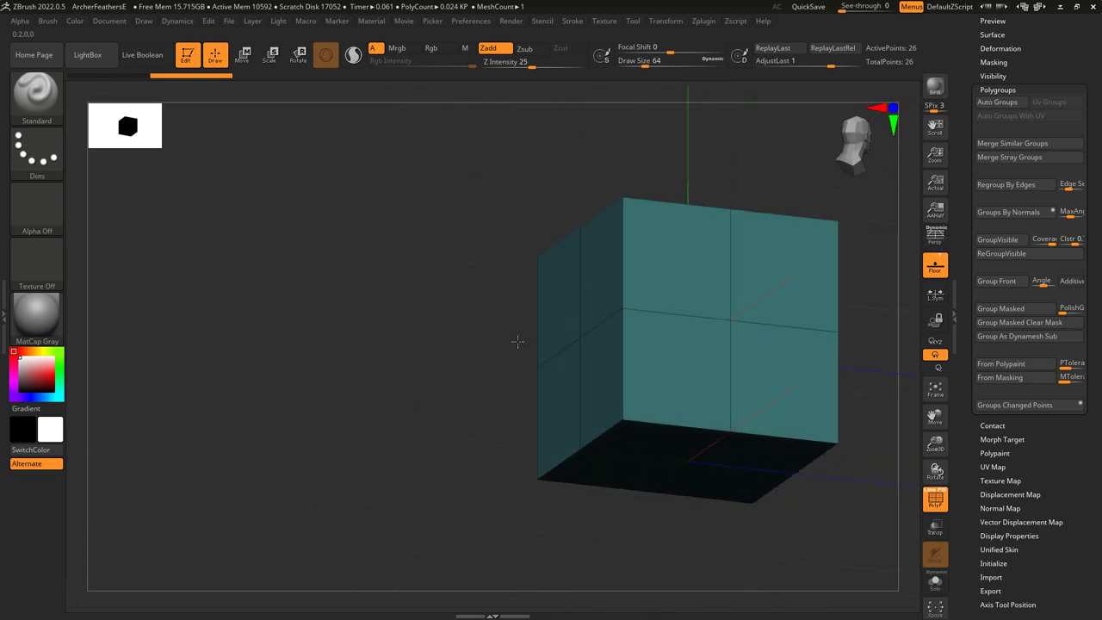
drag(516, 341, 448, 385)
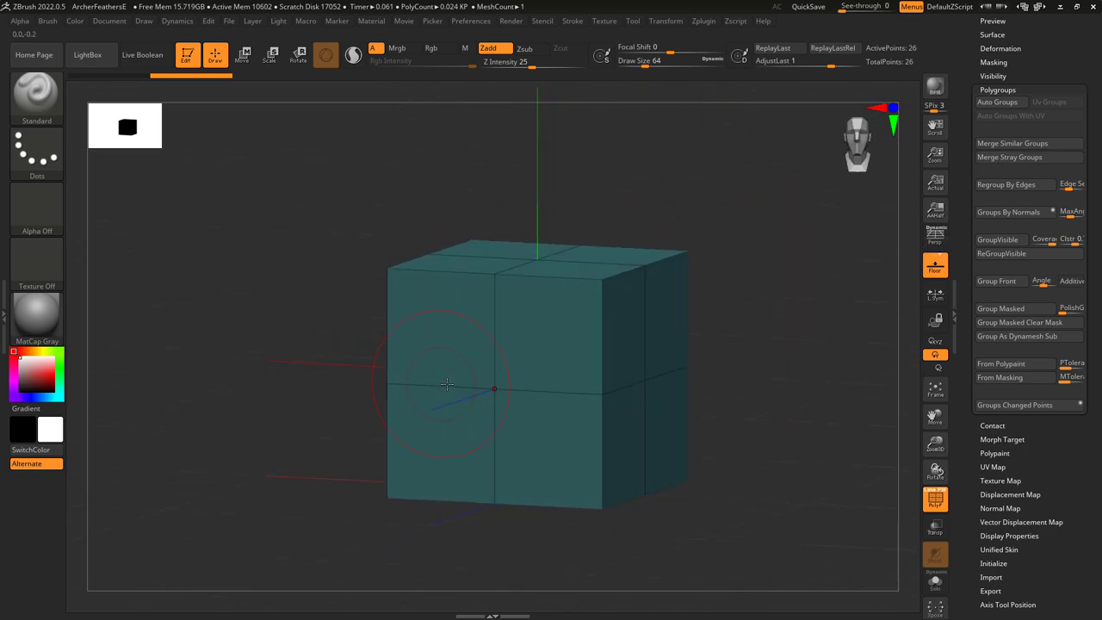
click(1007, 212)
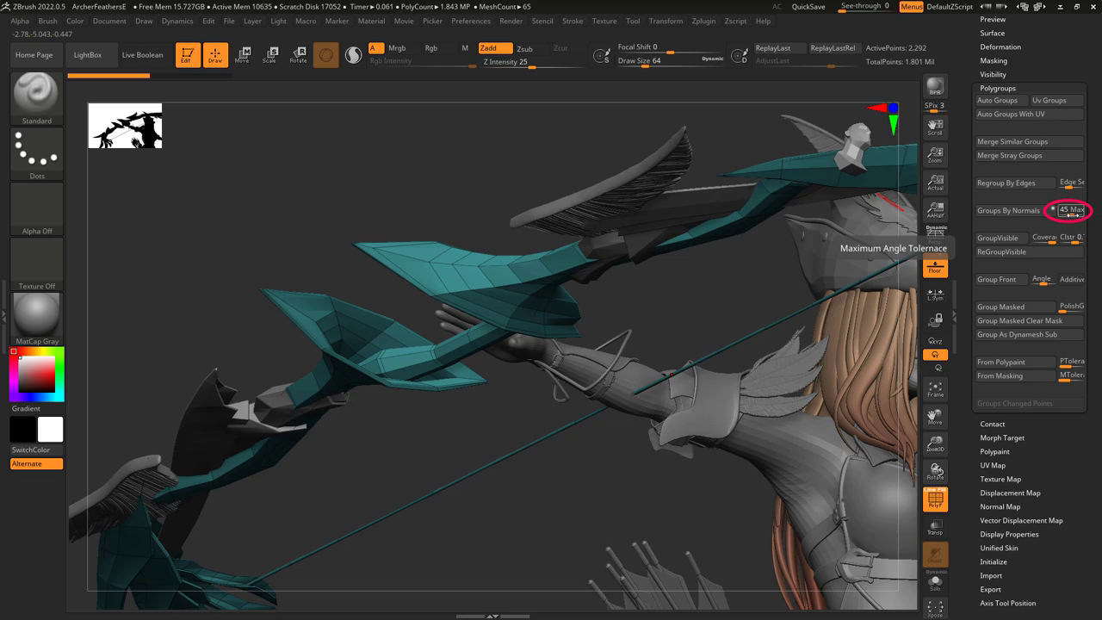
click(1009, 210)
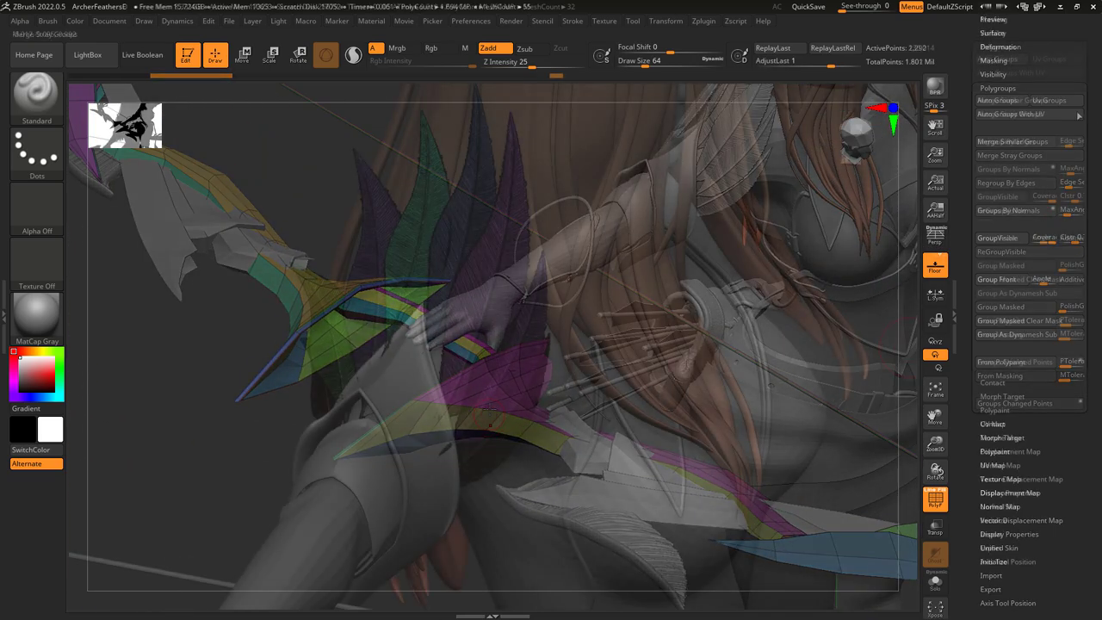
Auto Group the stitched mesh so the stitches separate from the green surface.
click(1000, 58)
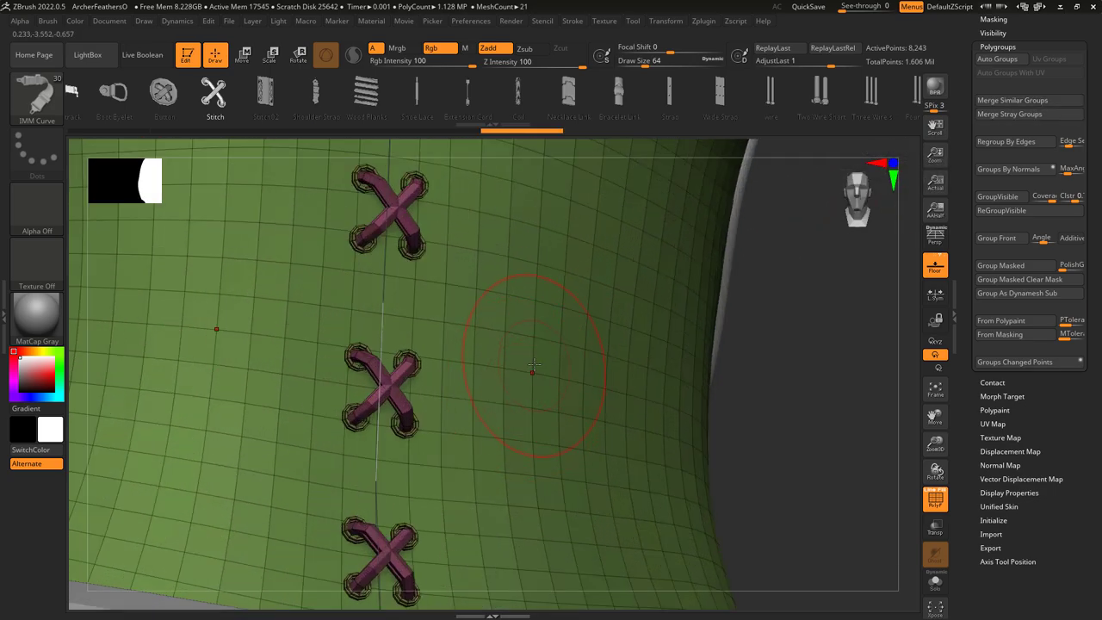
click(1009, 113)
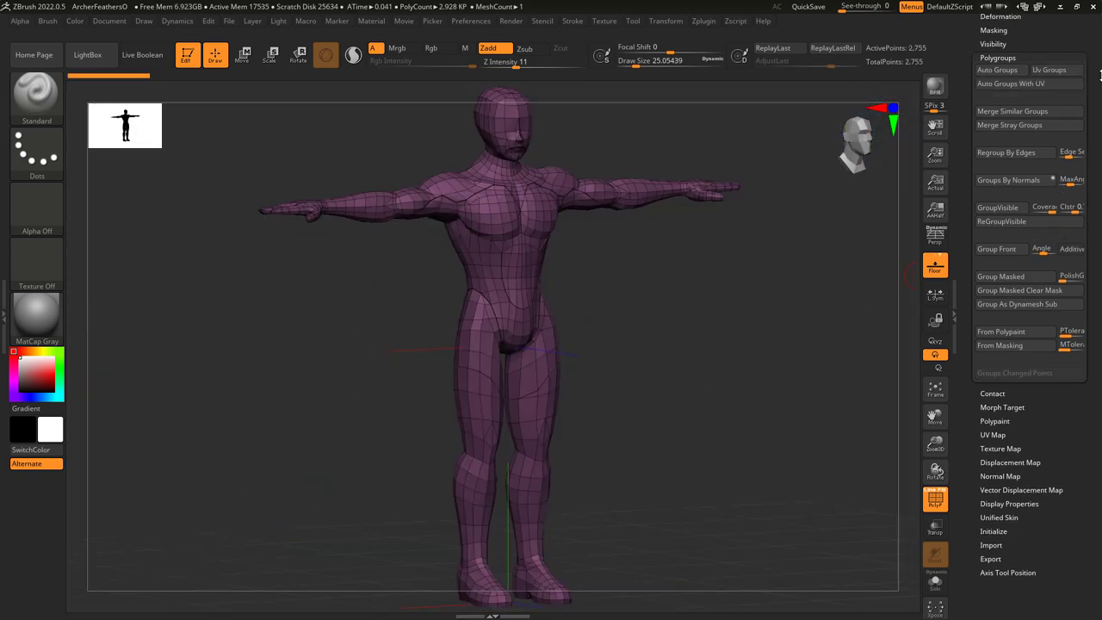
mouse_move(1048, 68)
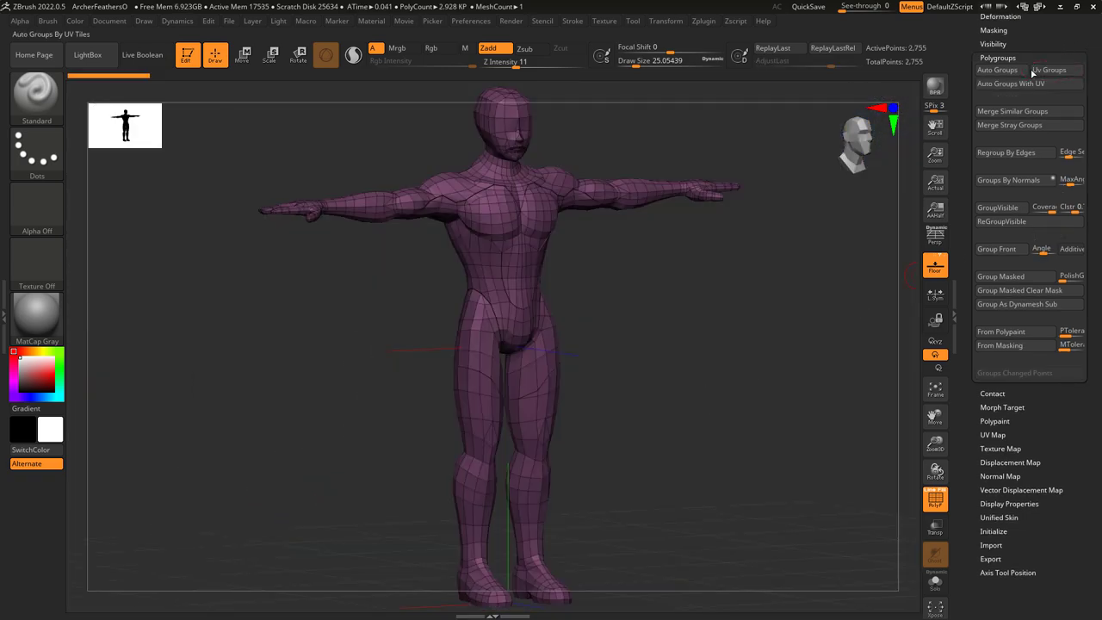
Apply Auto Groups With UV to split the figure into polygroups by UV island.
click(1011, 82)
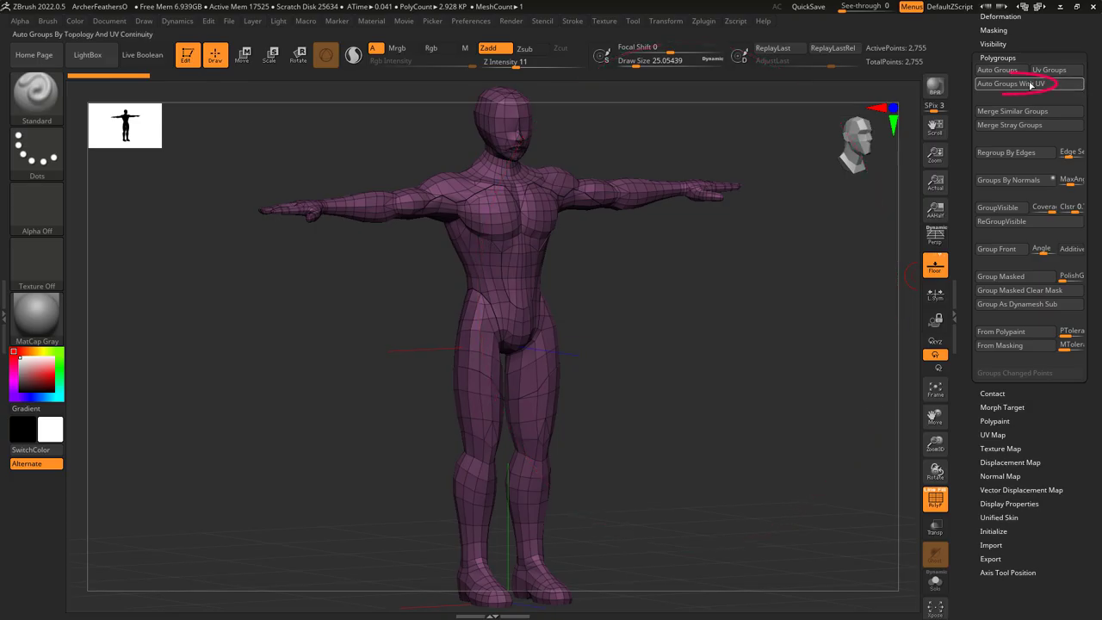
click(1011, 82)
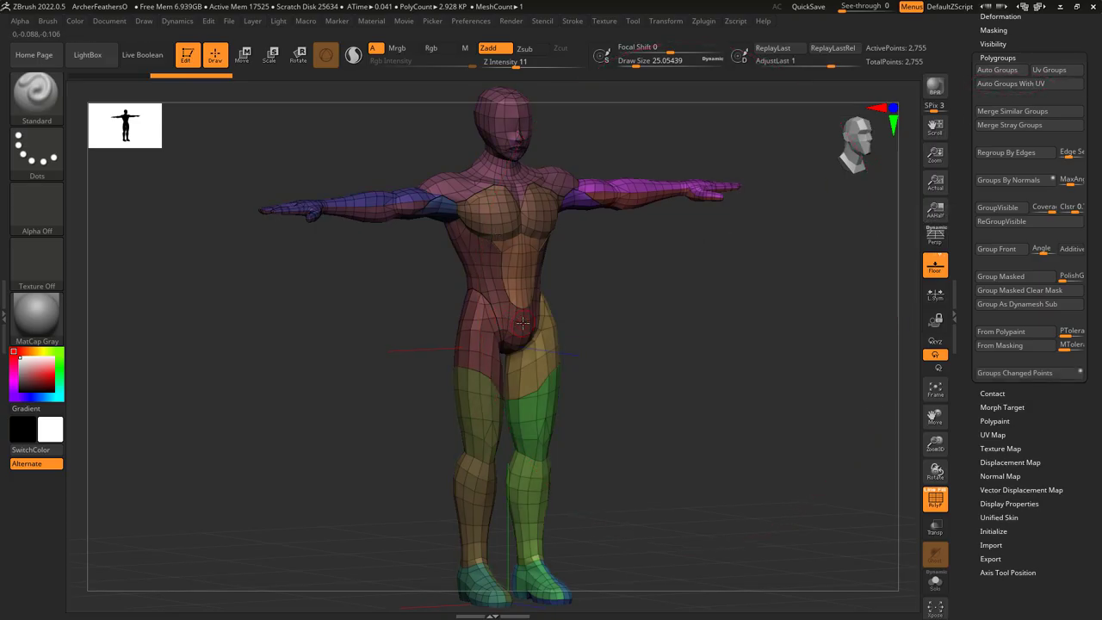
drag(520, 324, 445, 341)
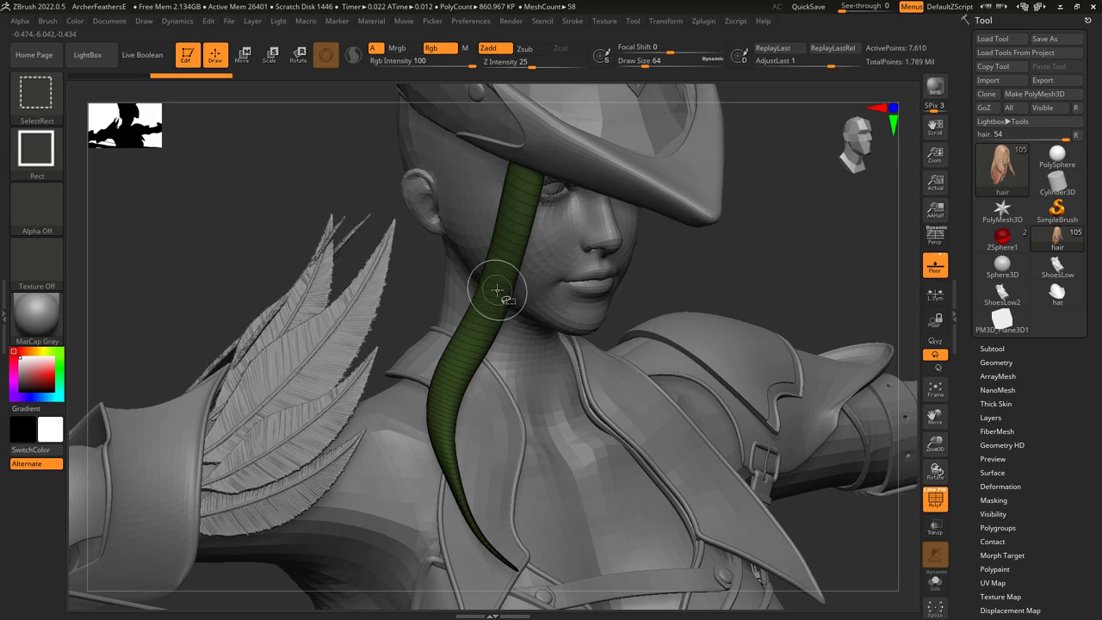
Isolate the green hair strand's polygroup, then invert visibility to show the other strands.
click(496, 289)
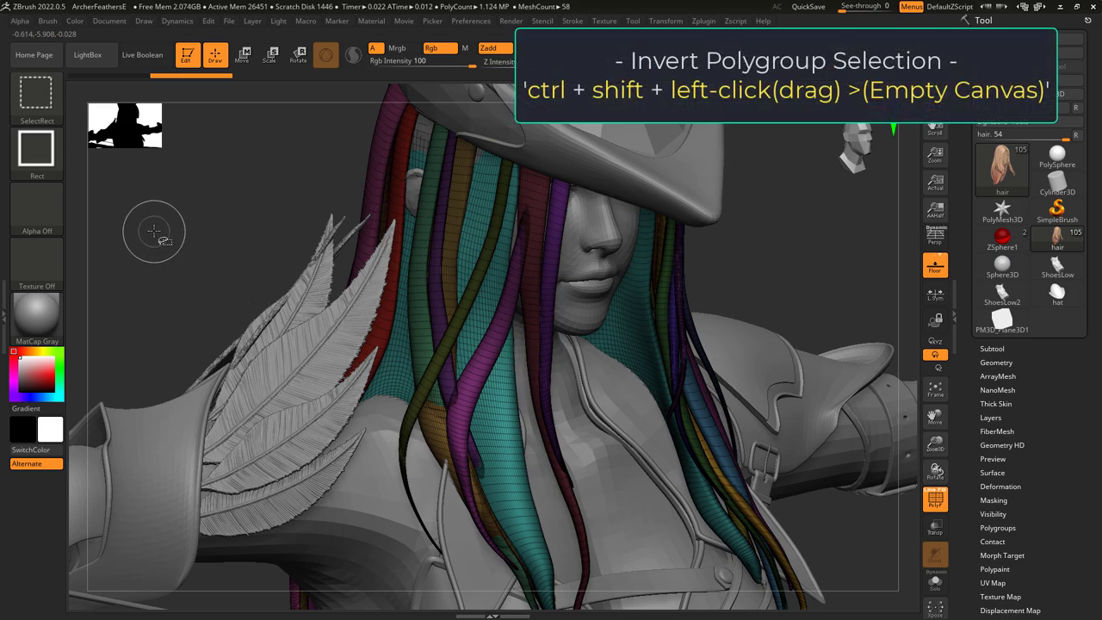
drag(155, 231, 203, 276)
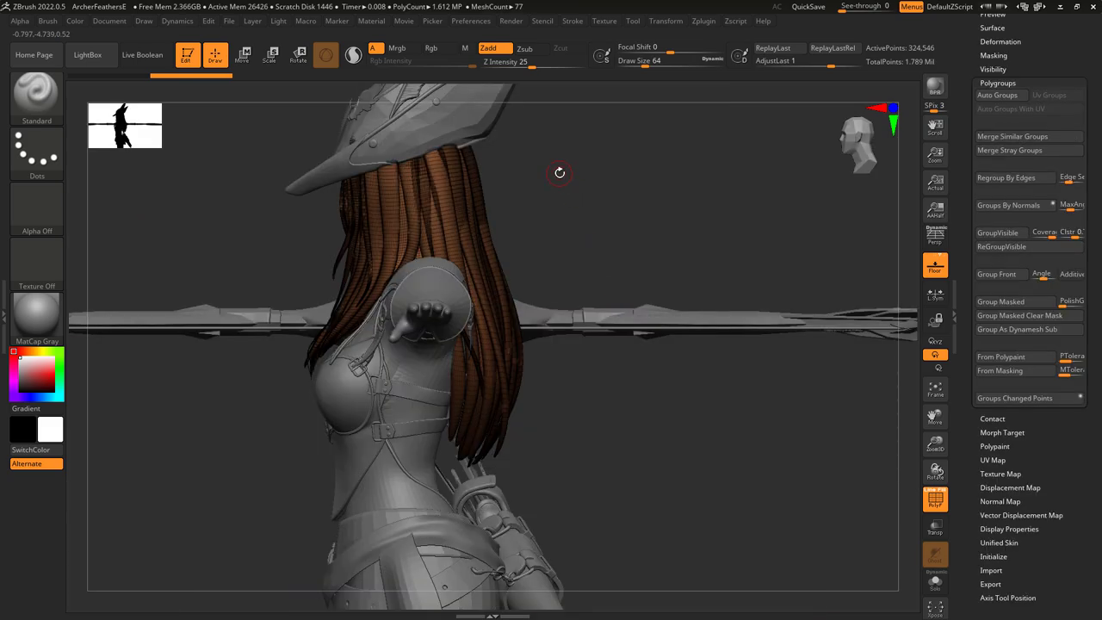
mouse_move(546, 162)
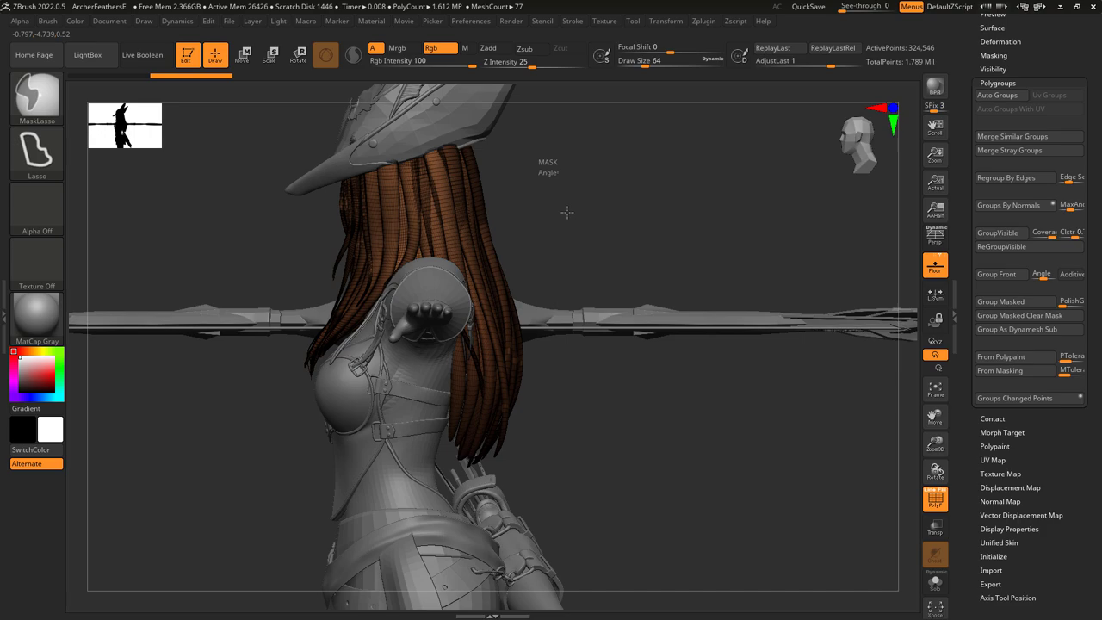
Polygroup the masked lower hair, hide it and delete it with Del Hidden.
key(ctrl+w)
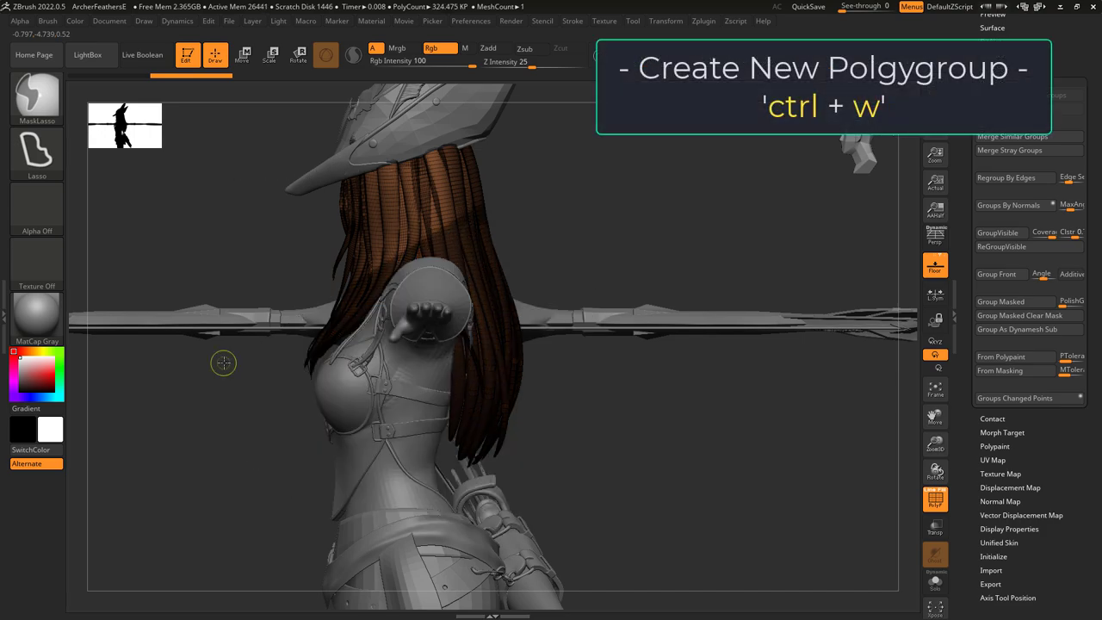
key(ctrl+w)
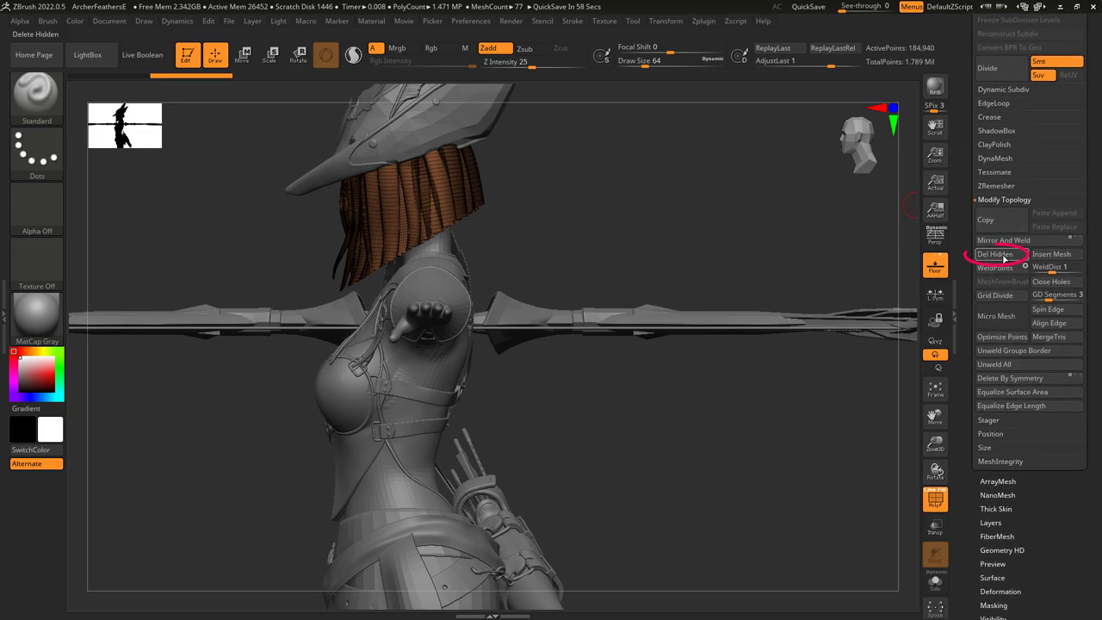
click(995, 253)
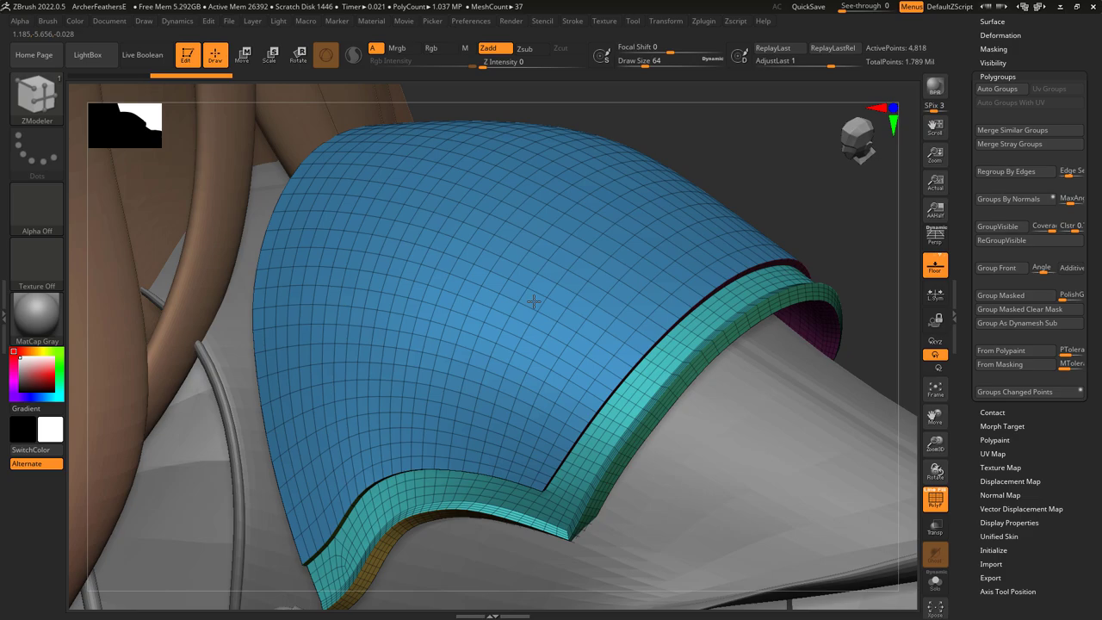
Set the ZModeler polygon target to Polygroup Island and apply it on the teal rim.
right_click(533, 301)
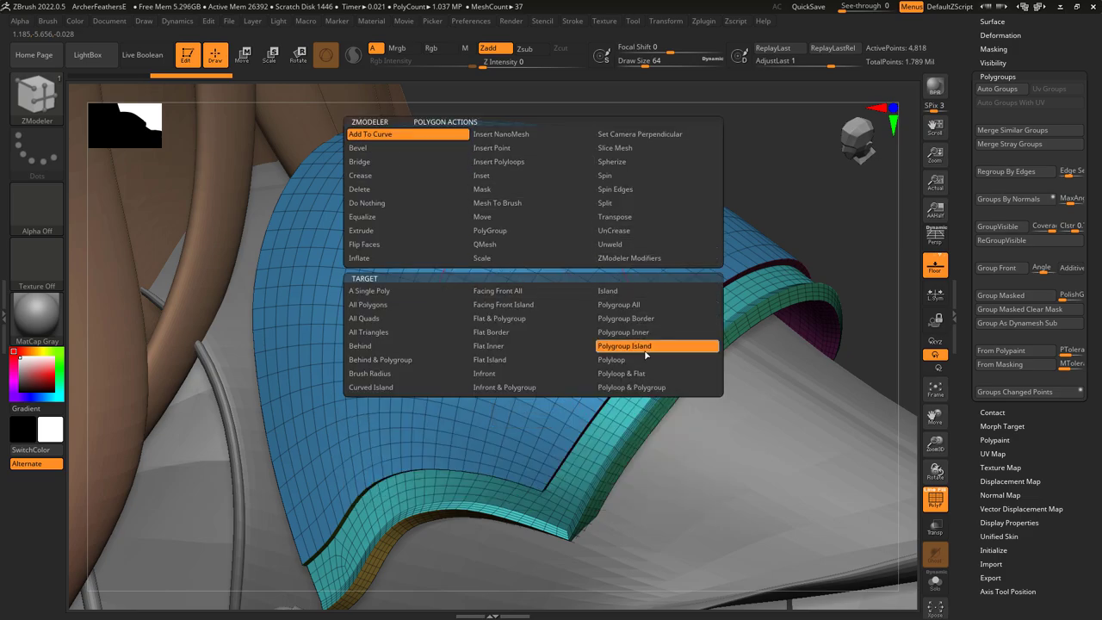
click(624, 344)
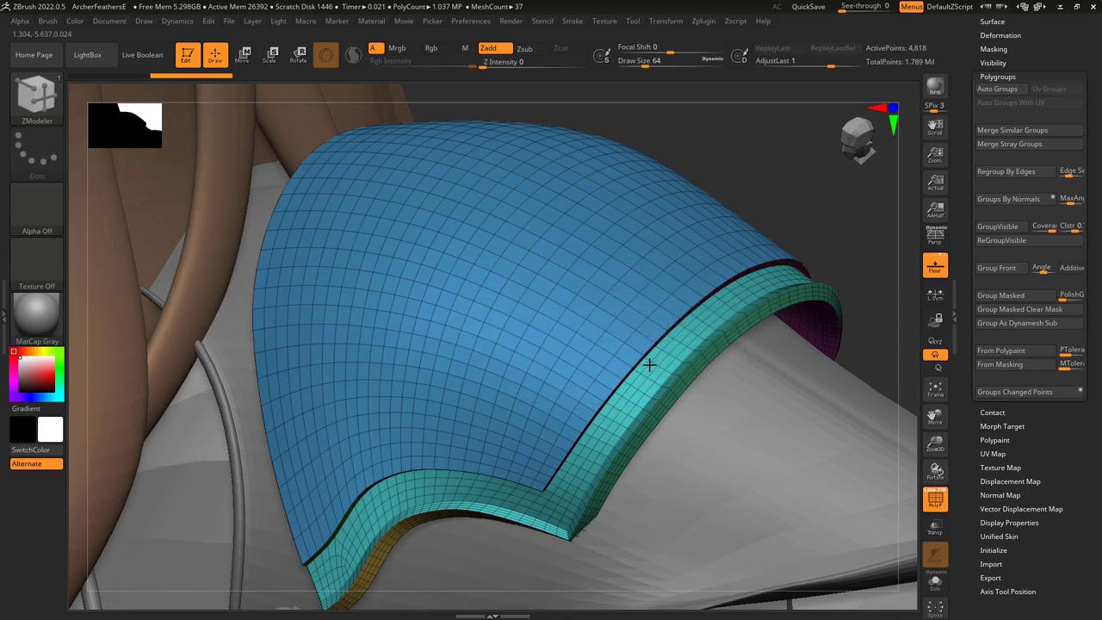
drag(651, 365, 513, 334)
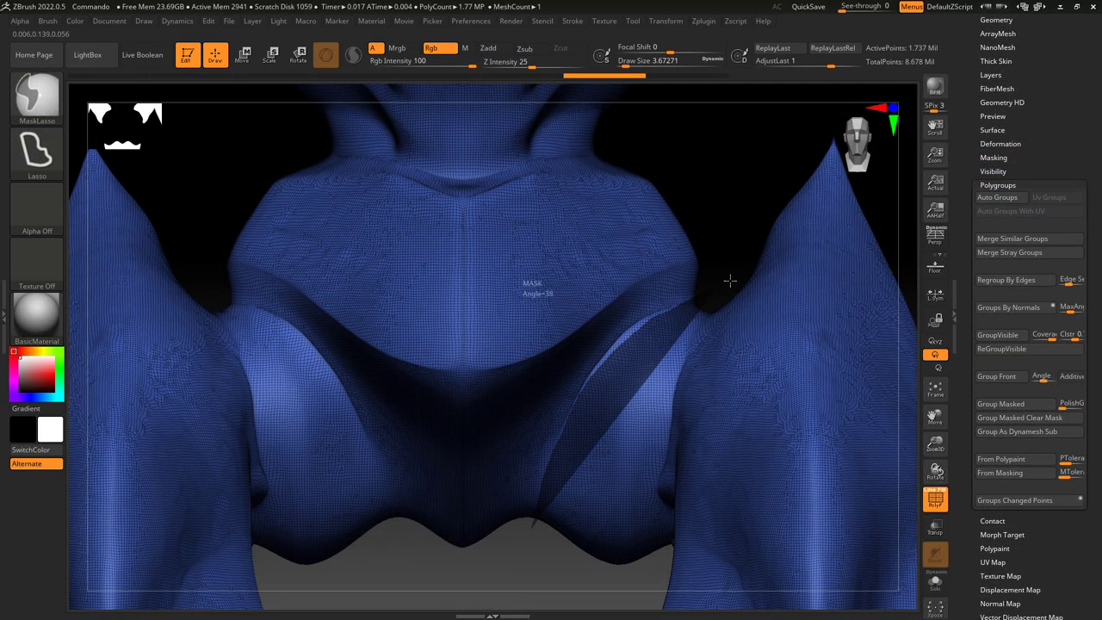
Mask the central area as a purple polygroup, then ZRemesh to clean quads with KeepGroups on.
drag(730, 279, 451, 582)
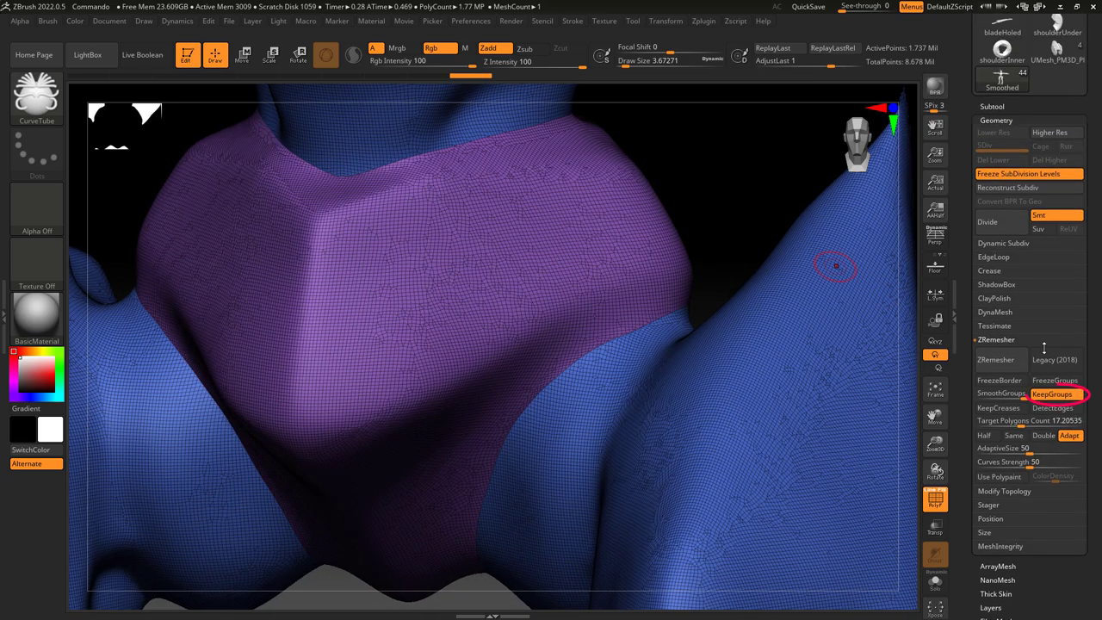
click(995, 359)
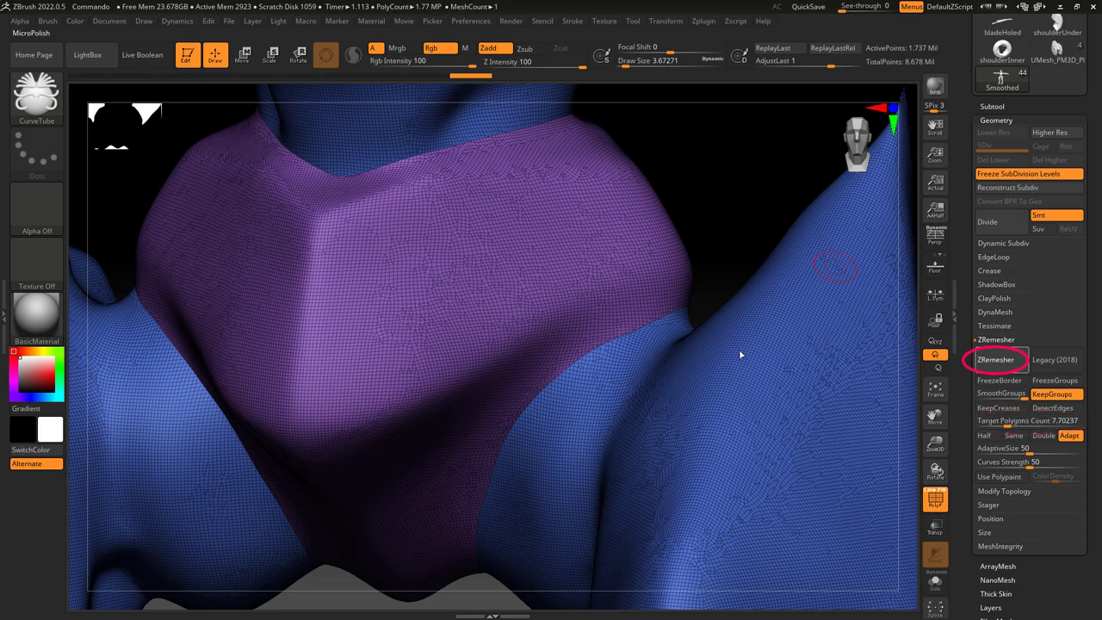
click(995, 359)
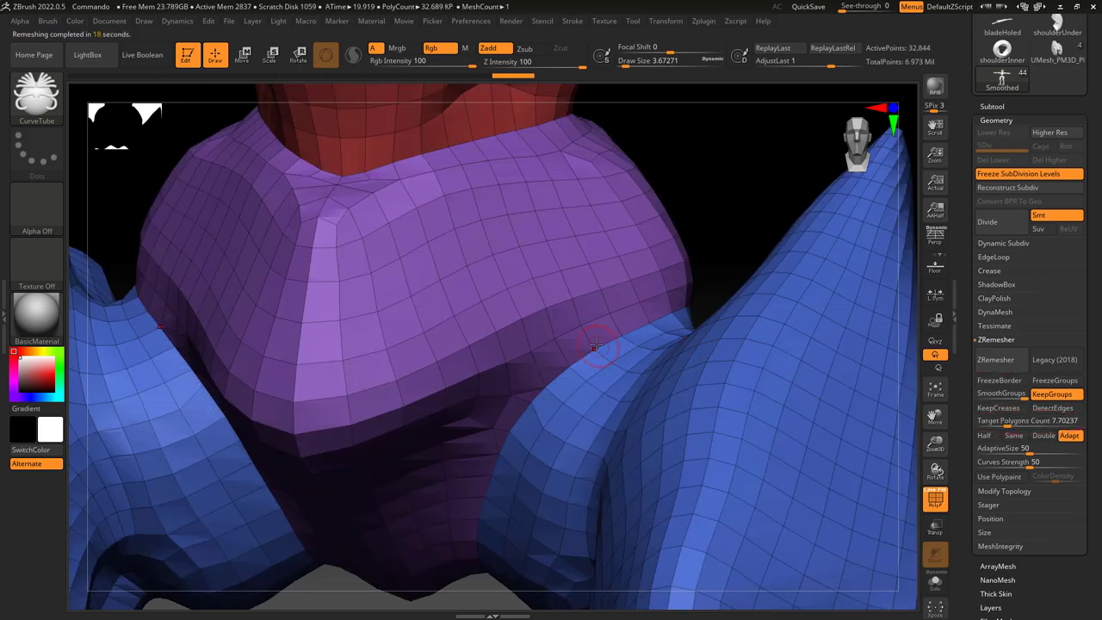